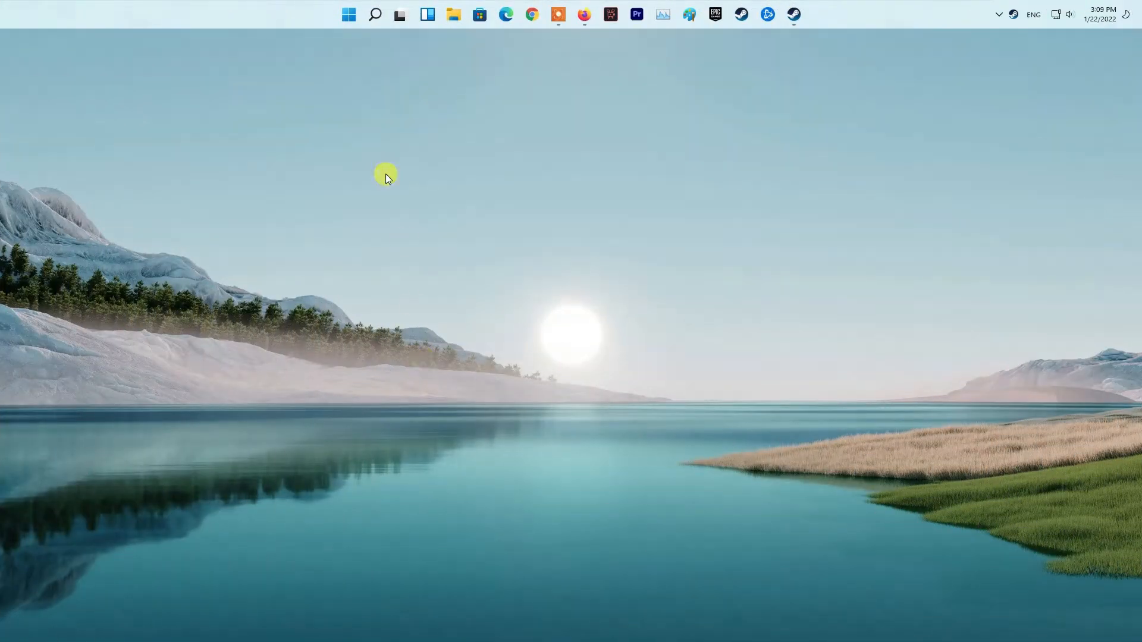
Launch Task Manager from the Start button's Quick Link menu.
right_click(348, 15)
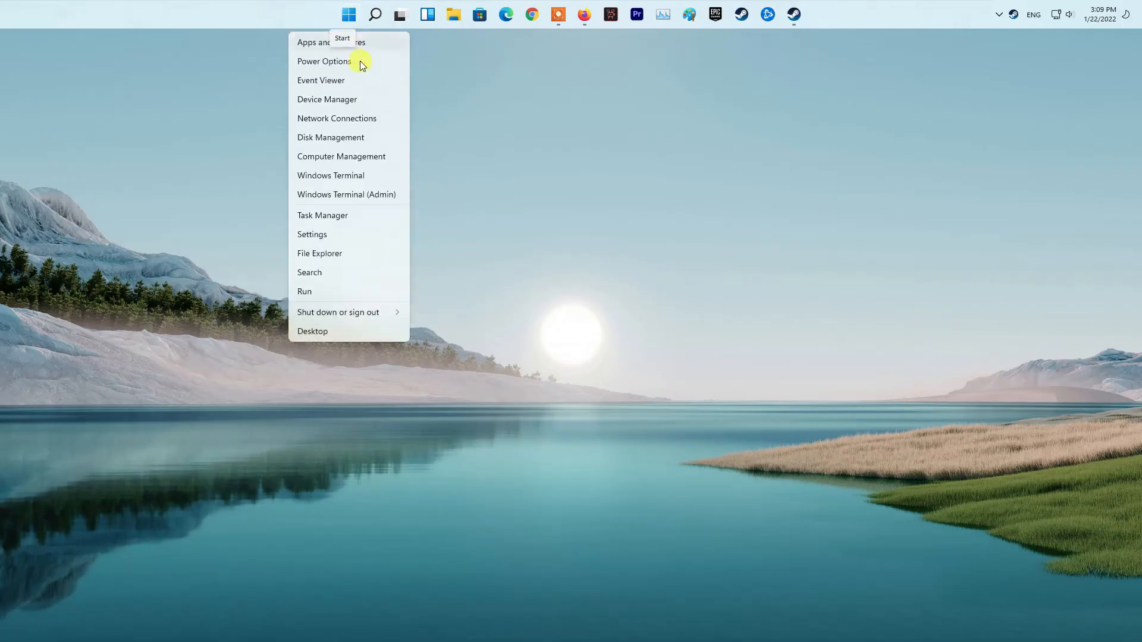
left_click(323, 216)
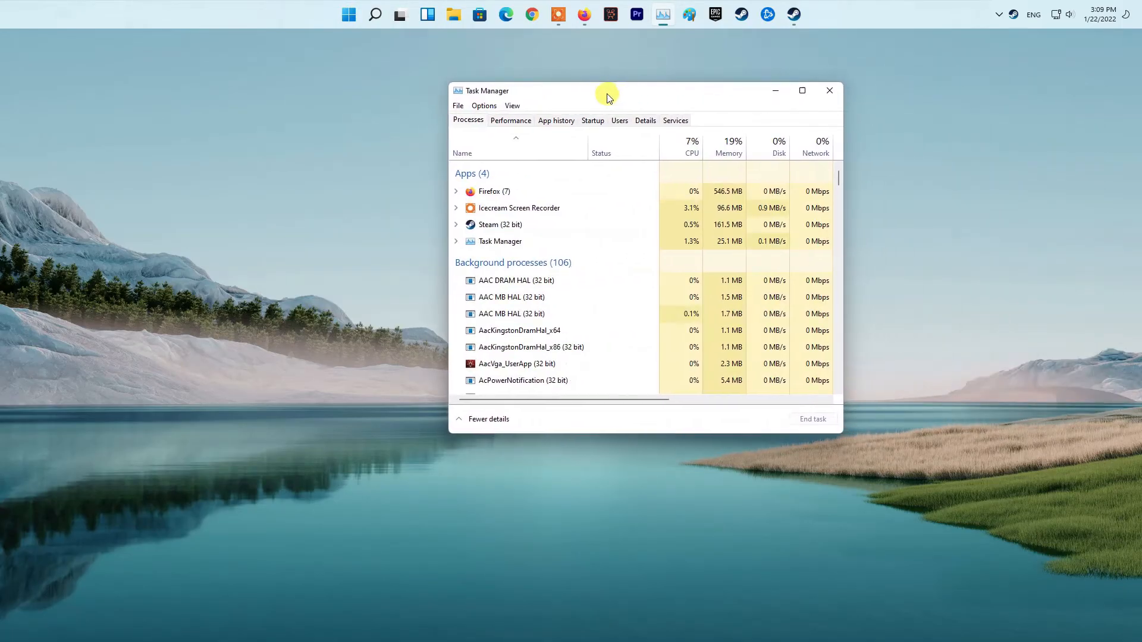
End the Steam (32 bit) process so it leaves the Apps list.
left_click(499, 225)
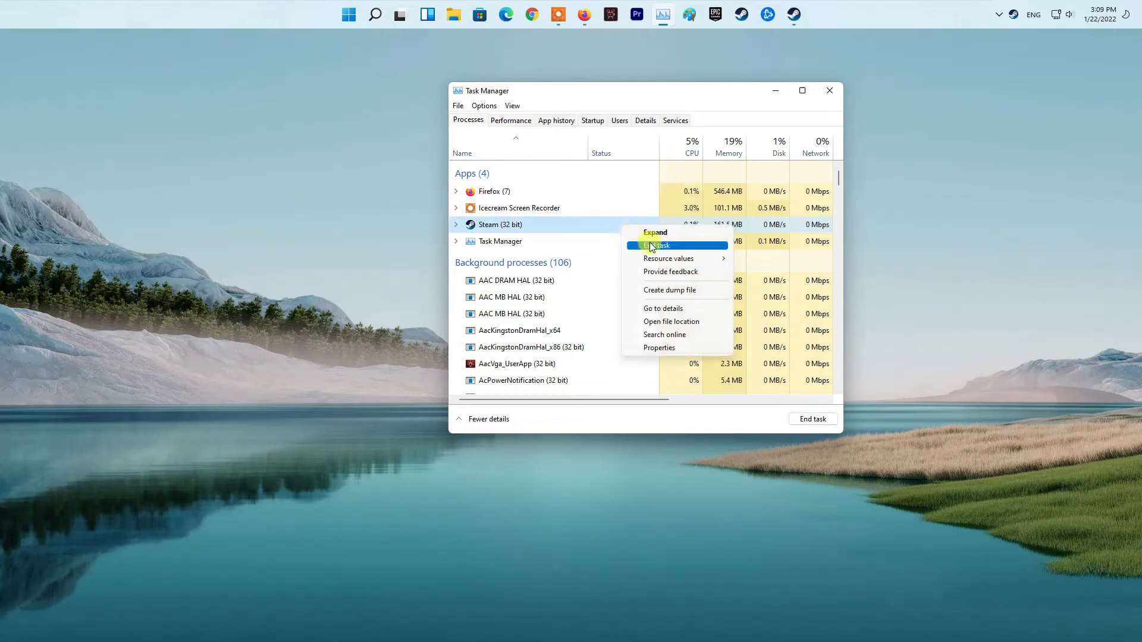
left_click(658, 245)
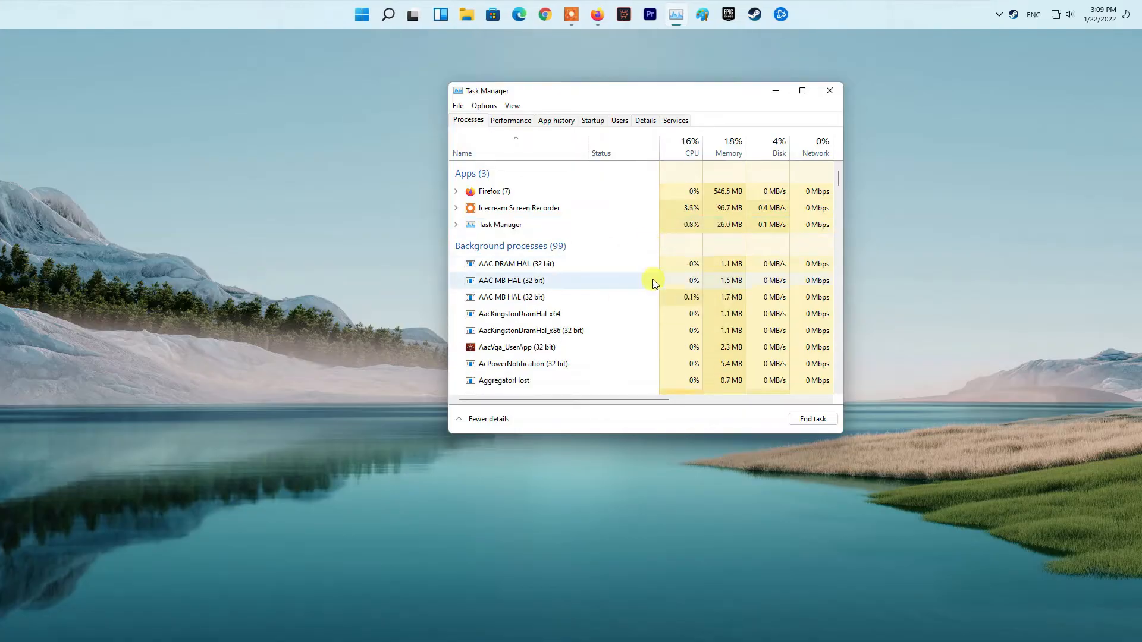
mouse_move(637, 486)
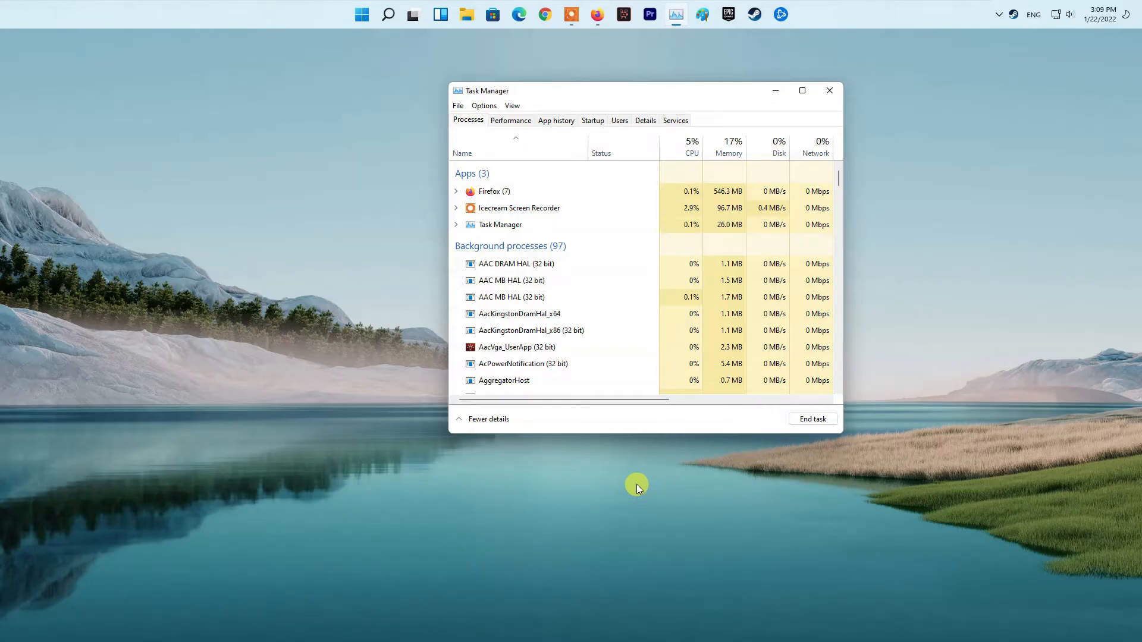
mouse_move(573, 61)
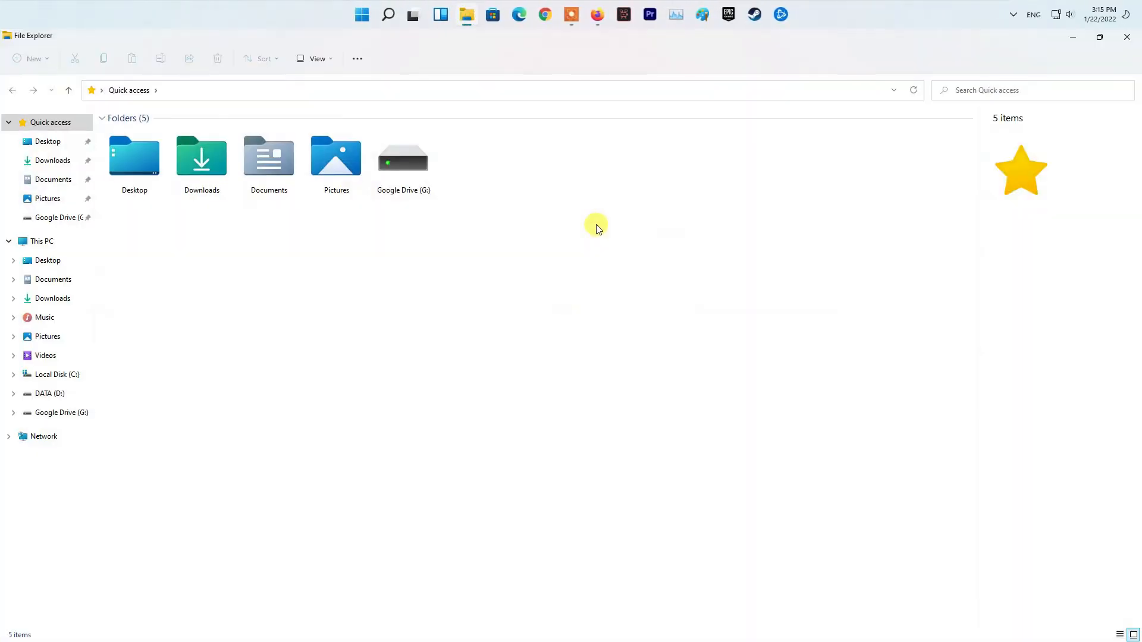
Browse to C:\Program Files (x86)\Steam and select the steam application file.
left_click(57, 374)
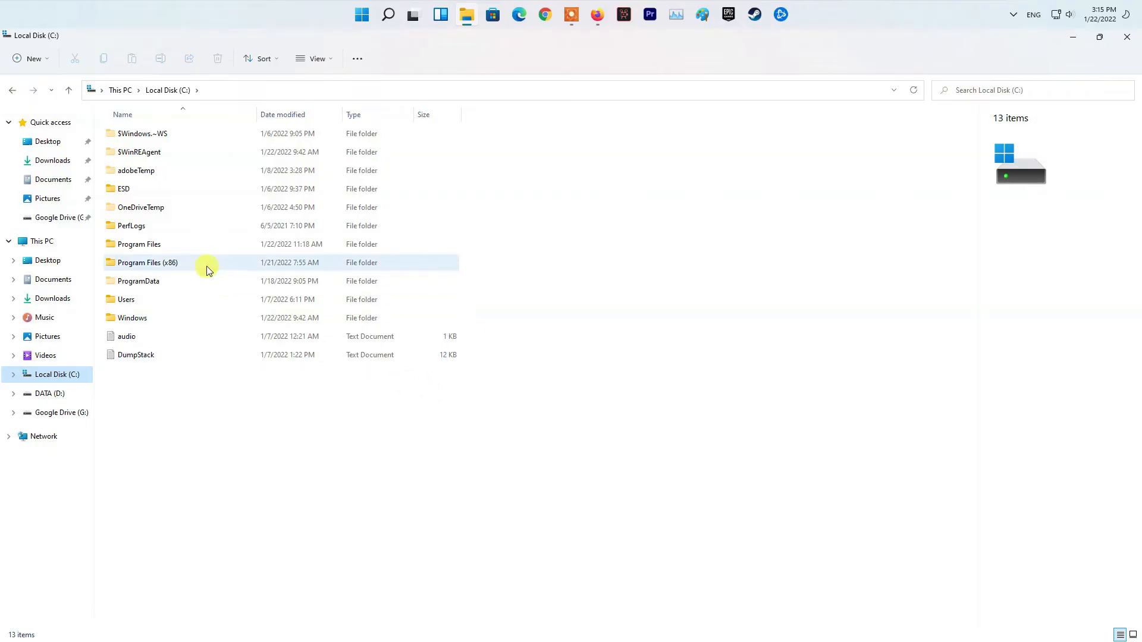
double_click(147, 262)
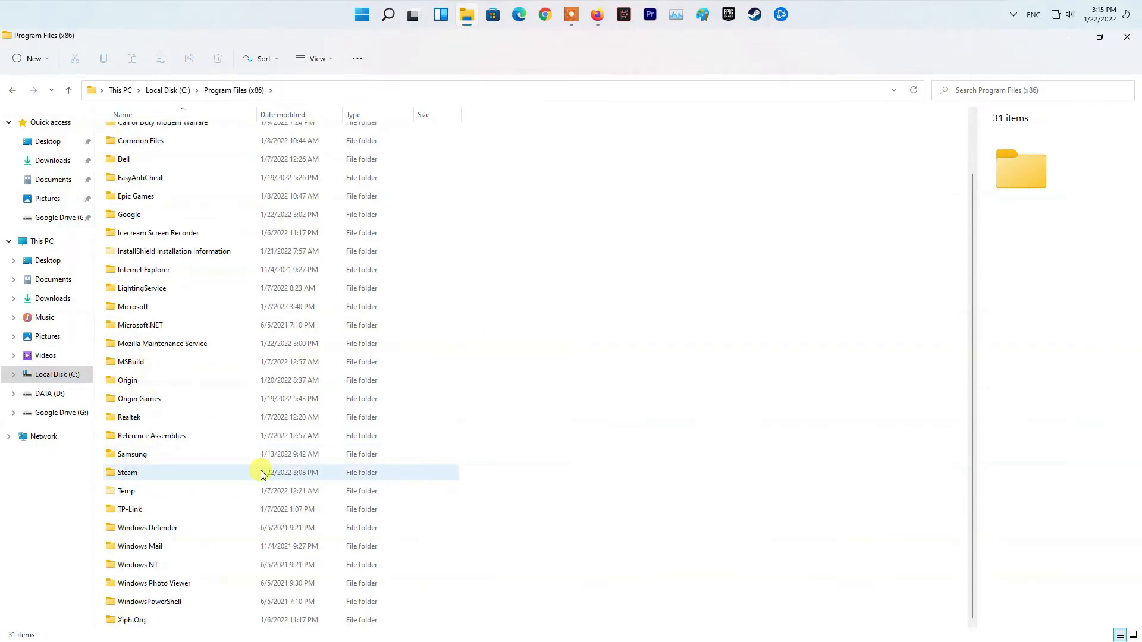
double_click(128, 472)
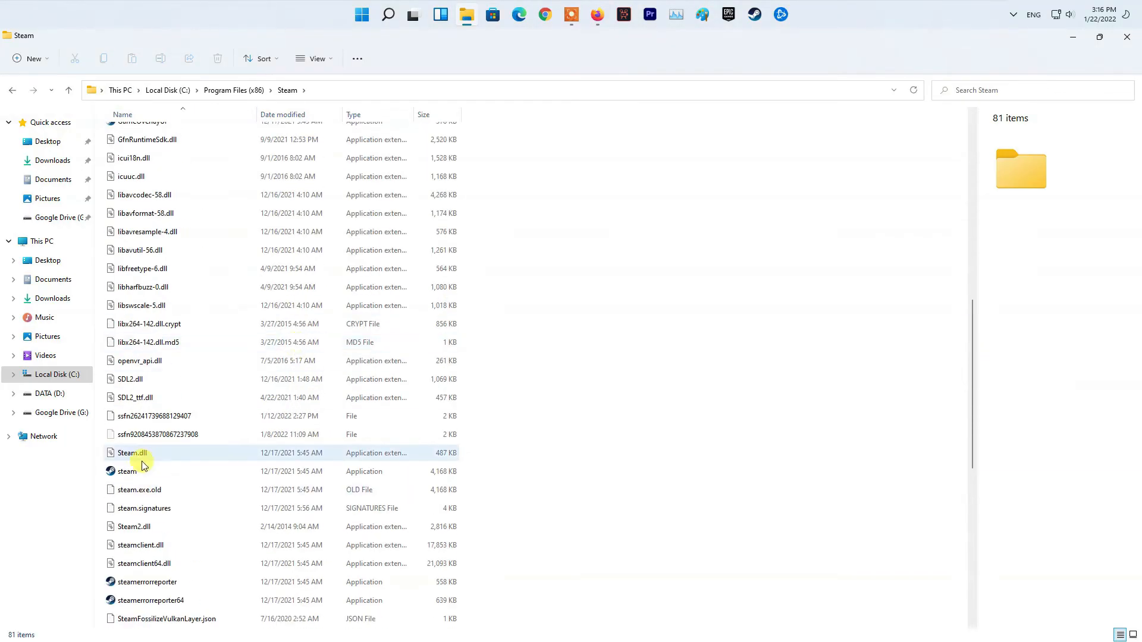
left_click(128, 471)
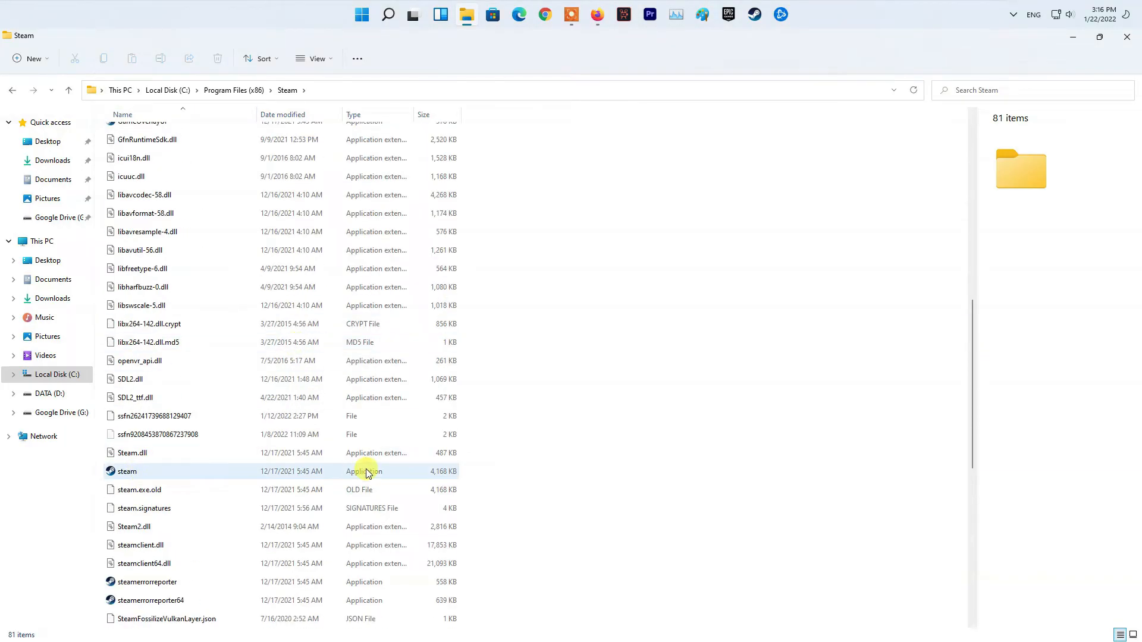
left_click(126, 470)
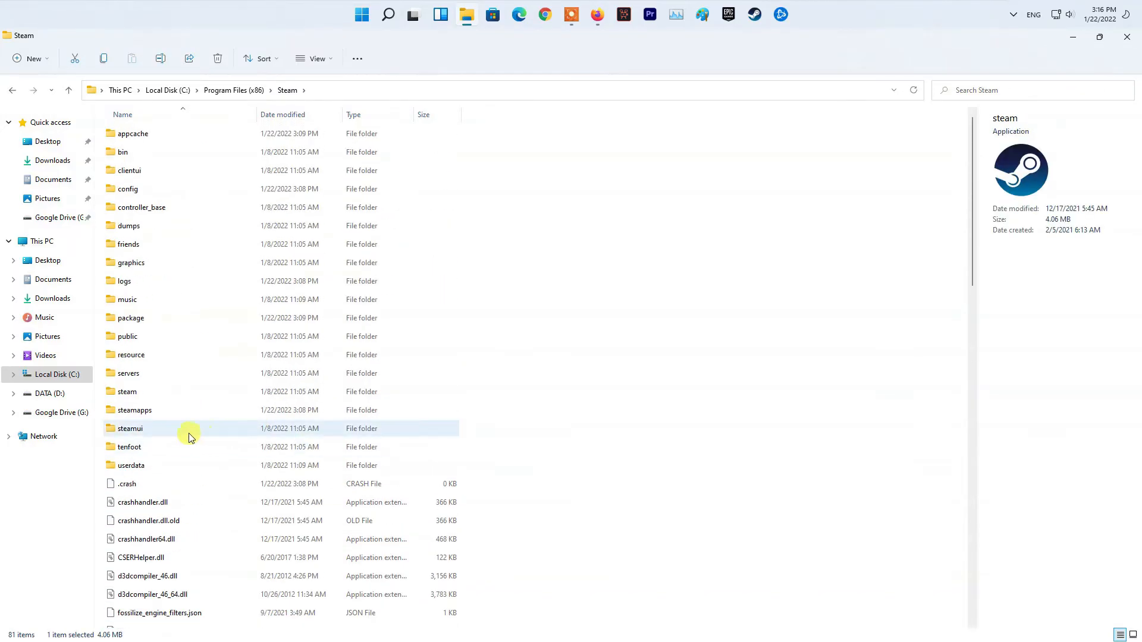
Select all Steam folder items, keeping only steamapps, userdata and steam for deletion of the rest.
key("ctrl+a")
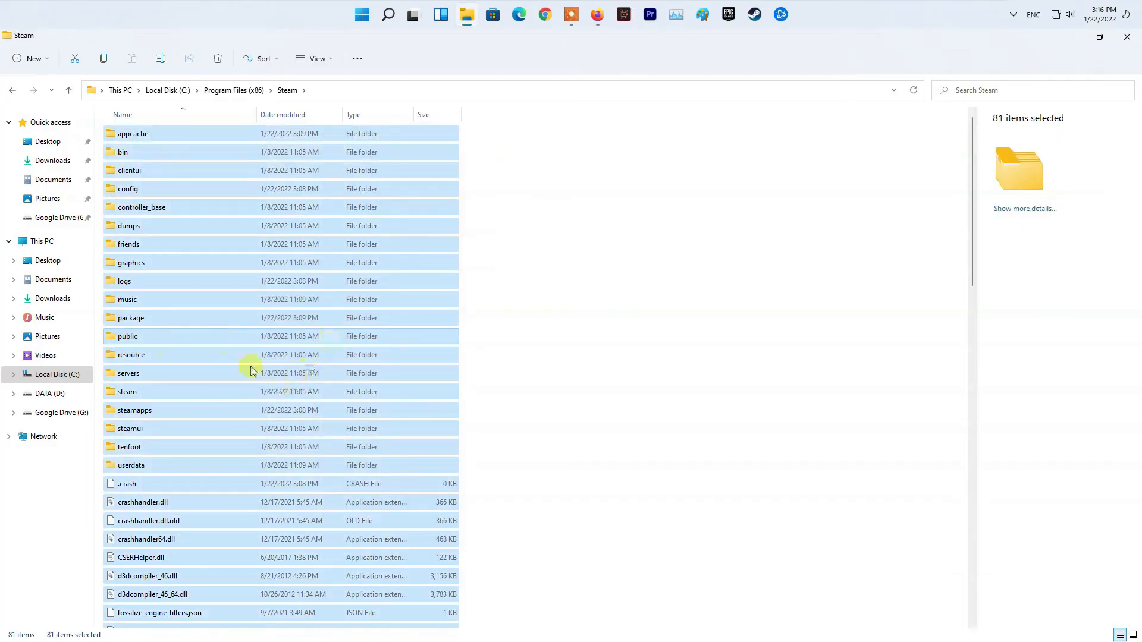
scroll("down", 3)
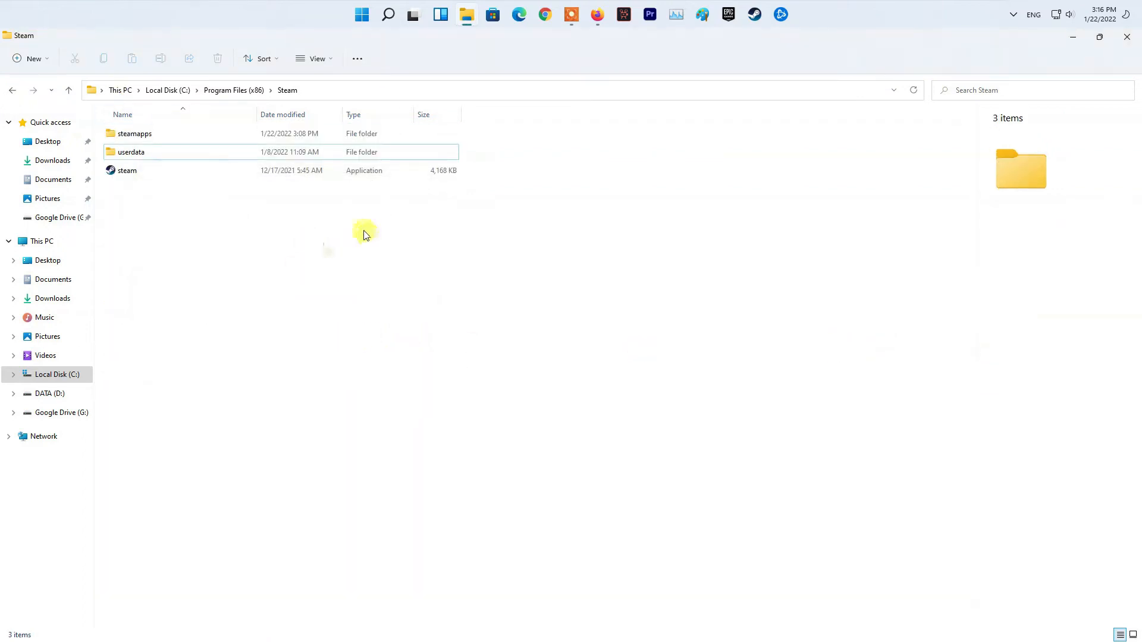
key("ctrl+a")
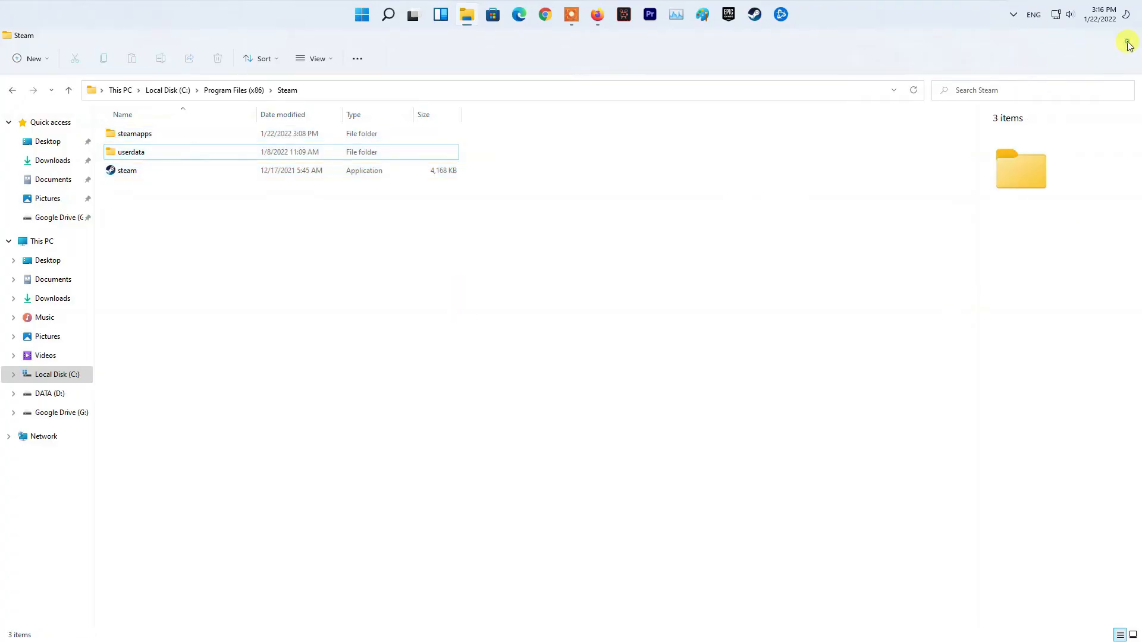
Show the desktop and relaunch Steam so it downloads its update again.
left_click(362, 15)
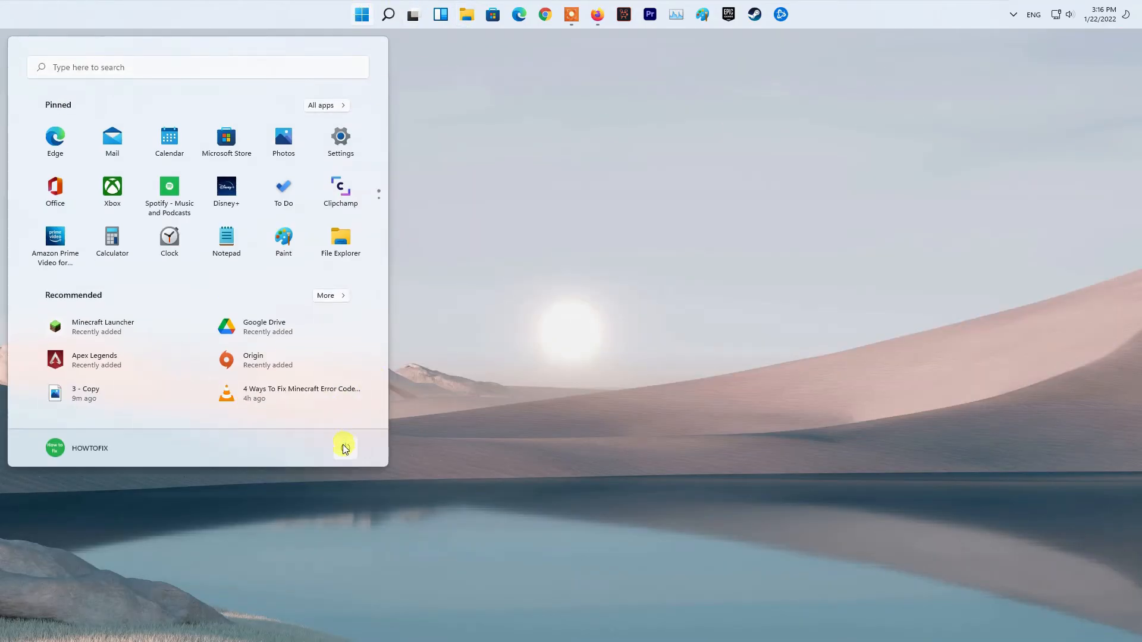
left_click(345, 448)
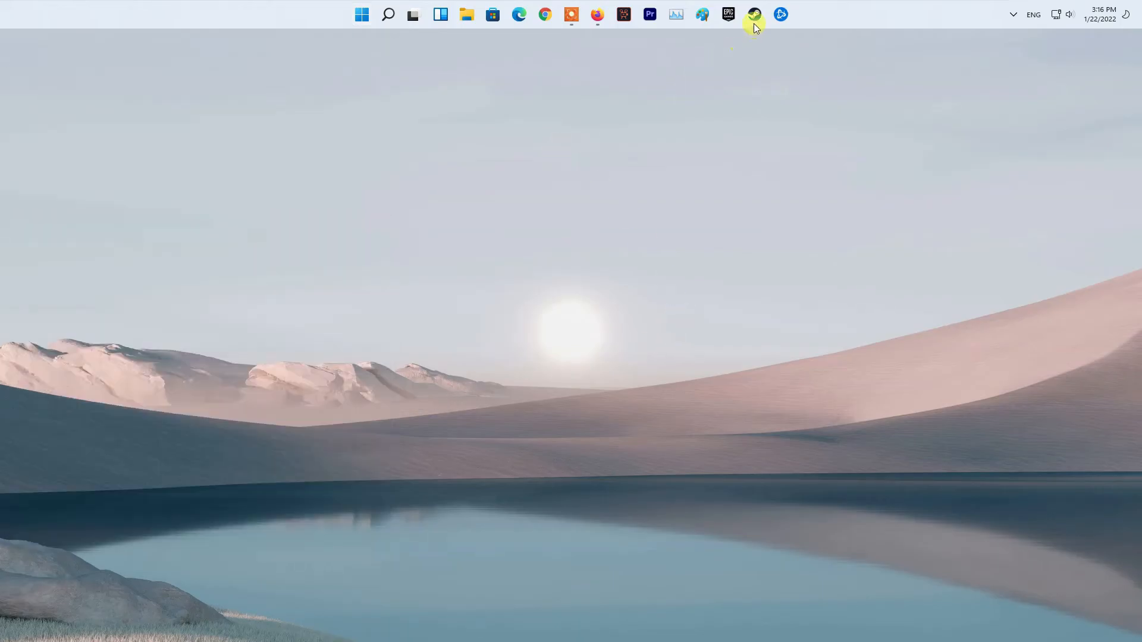
left_click(754, 14)
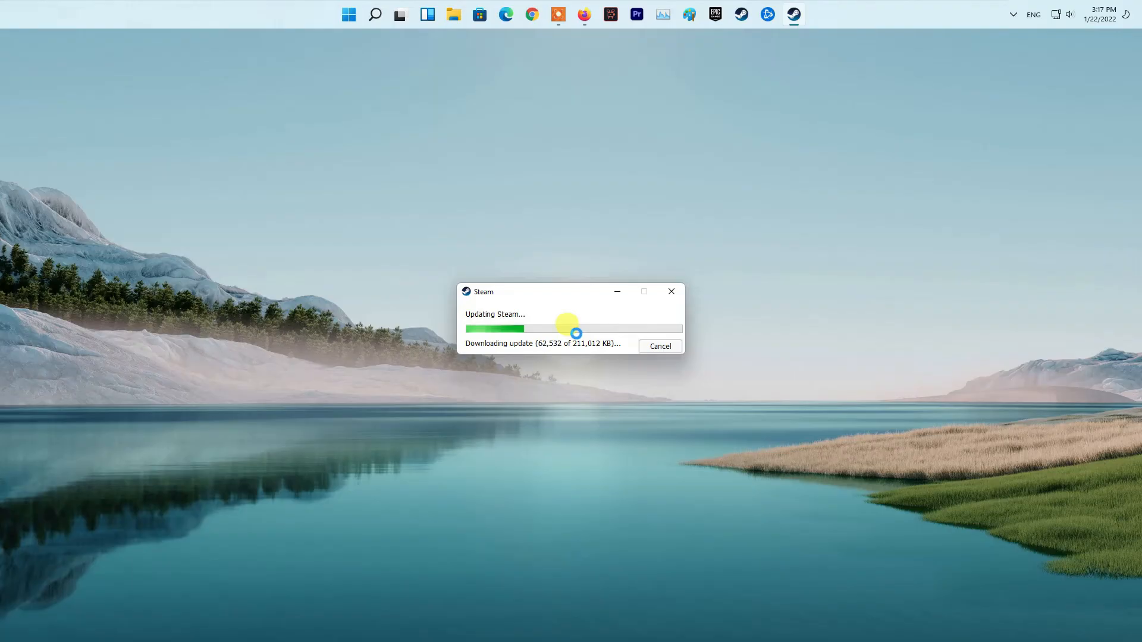
mouse_move(566, 217)
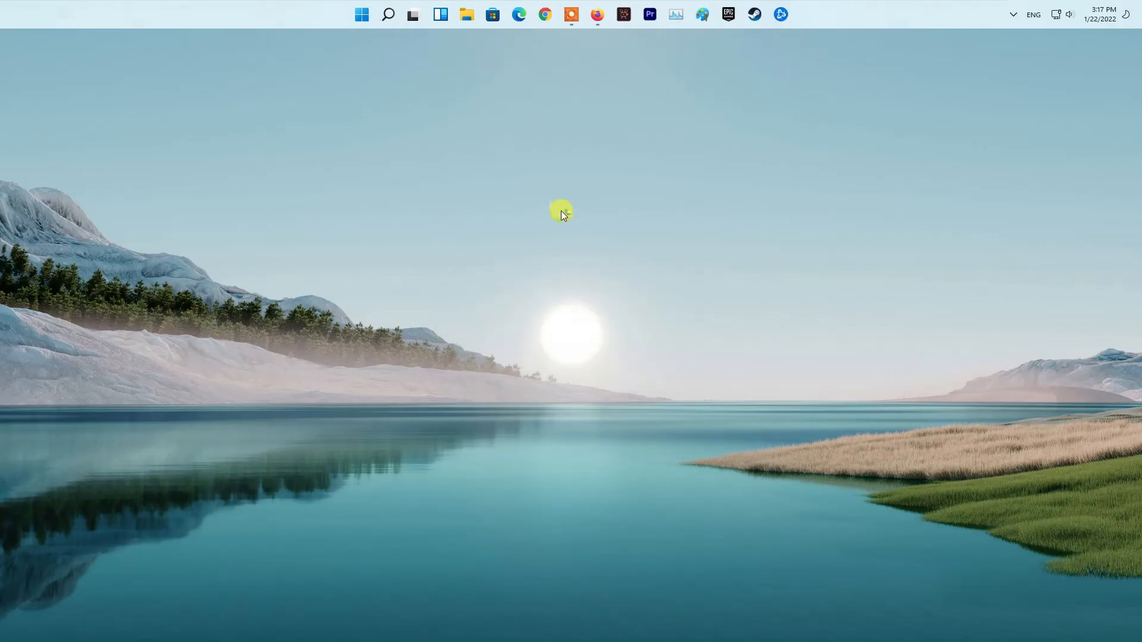
Start Firefox and look through its main menu and More tools submenu.
left_click(752, 14)
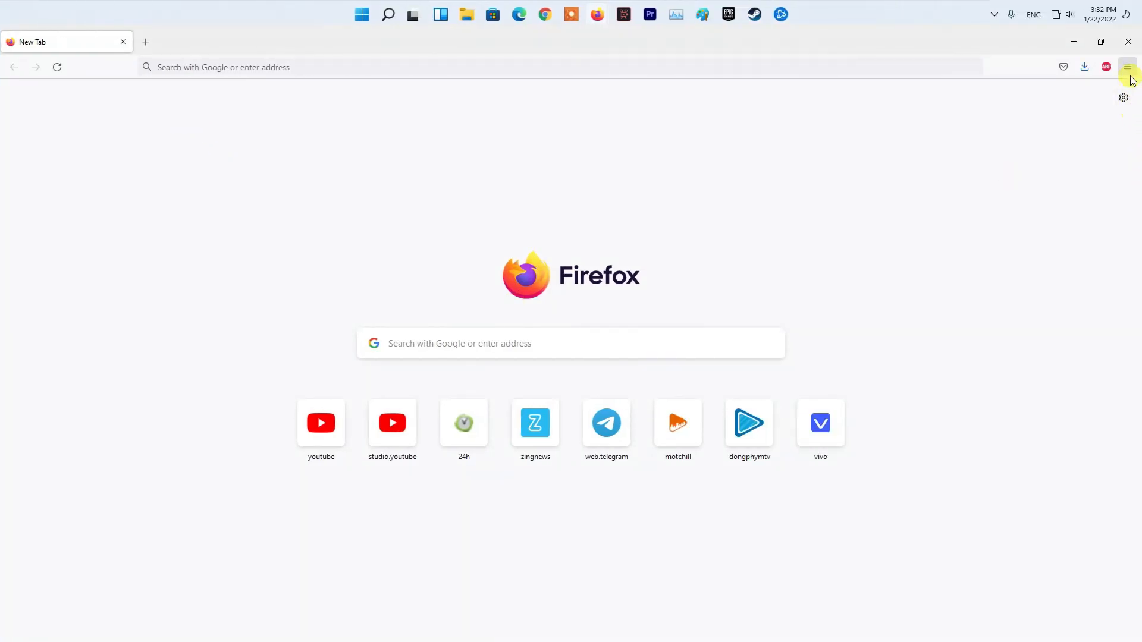
left_click(1127, 66)
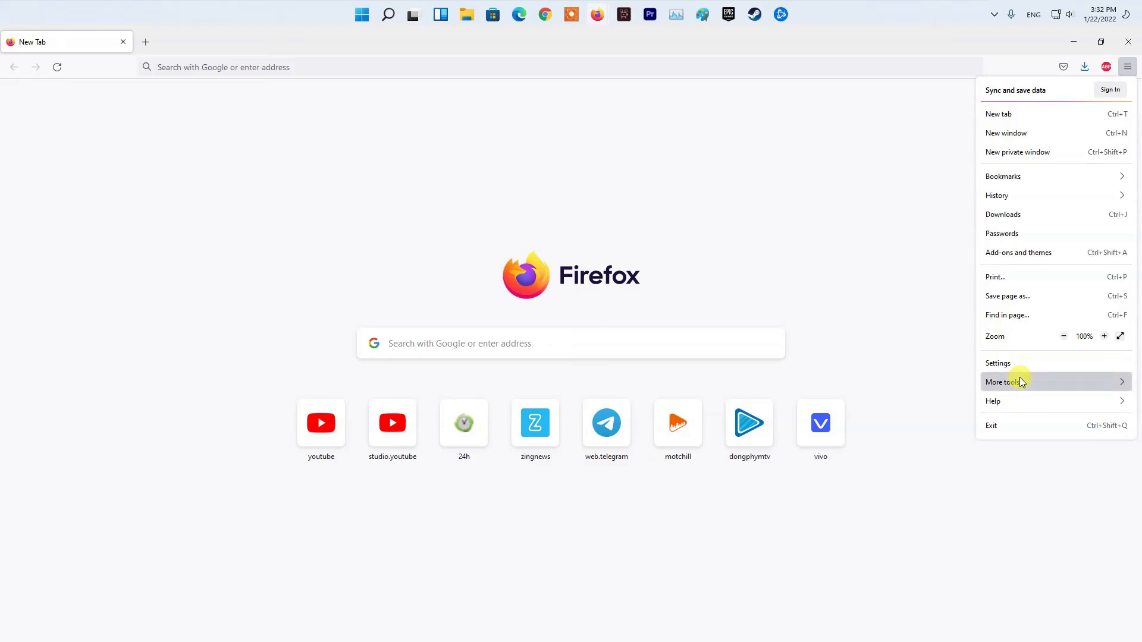
left_click(1004, 381)
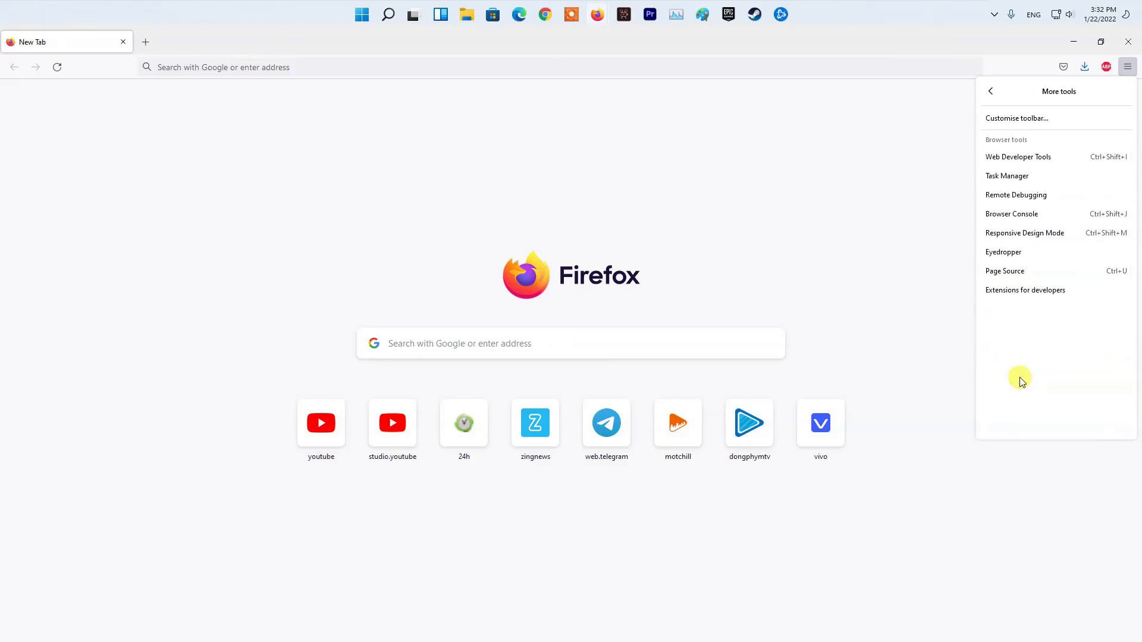
mouse_move(1001, 92)
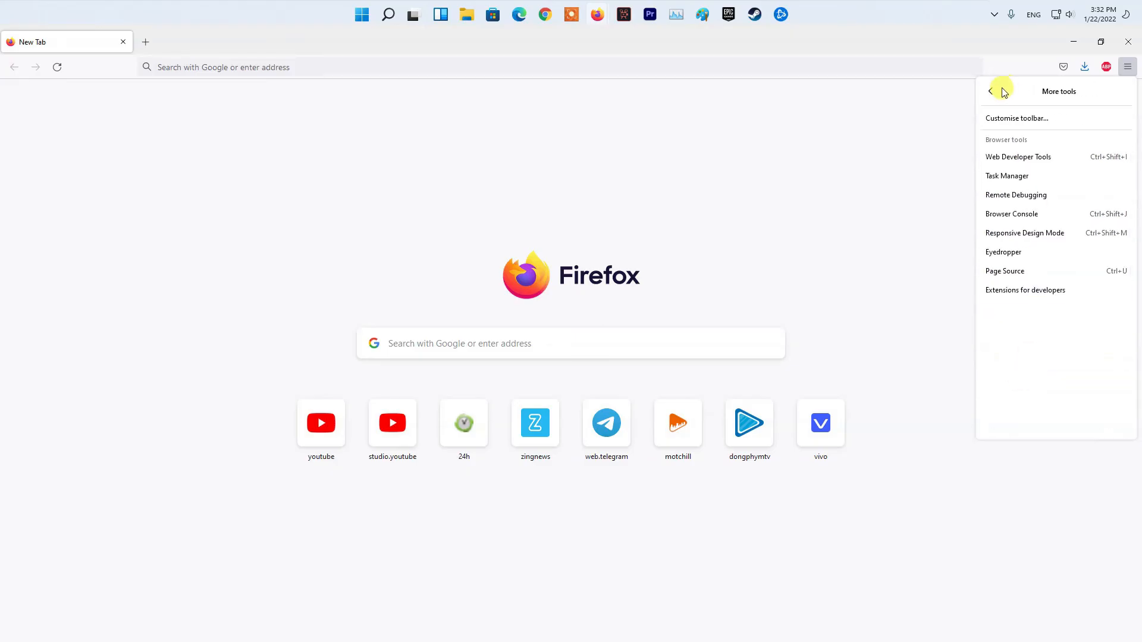
left_click(990, 91)
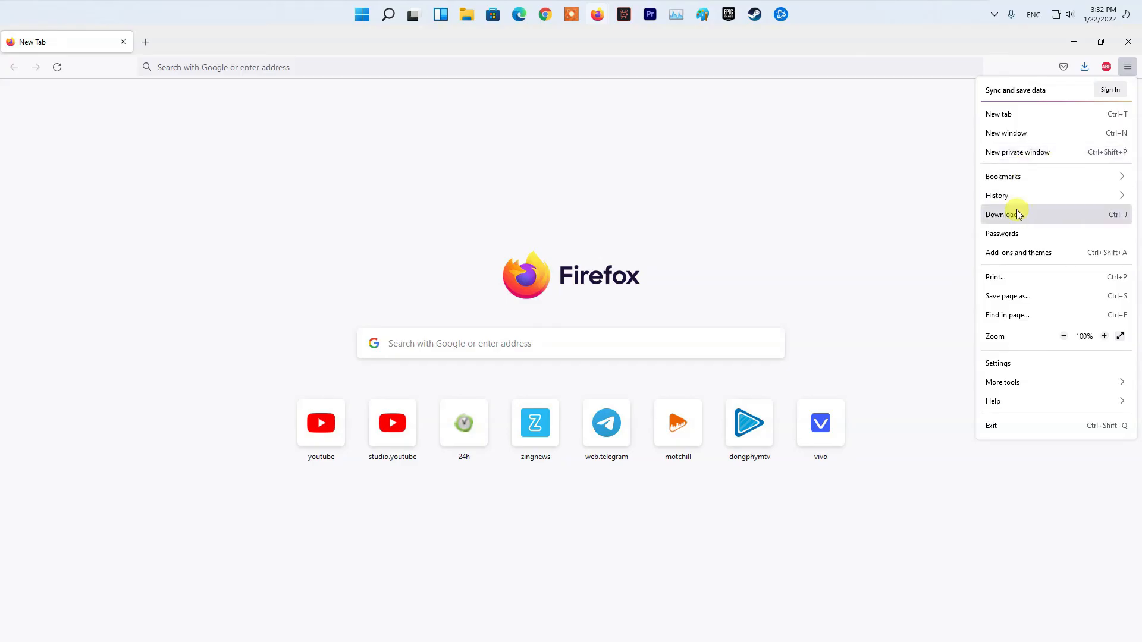
mouse_move(1011, 363)
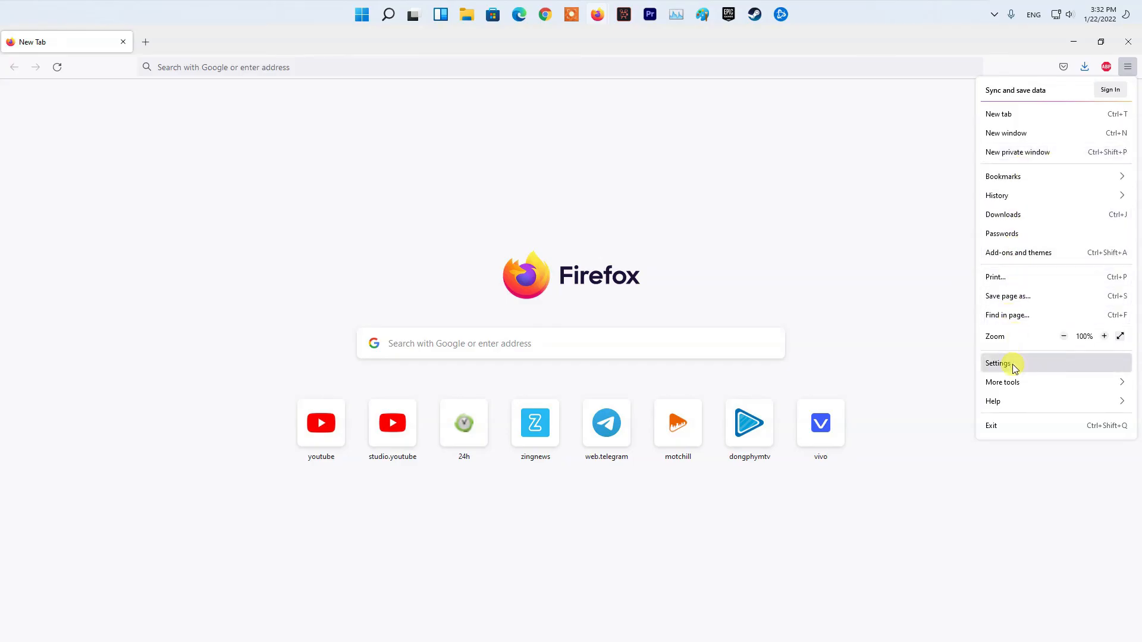
Reach Firefox Settings and show Extensions & Themes in the Add-ons Manager.
left_click(998, 362)
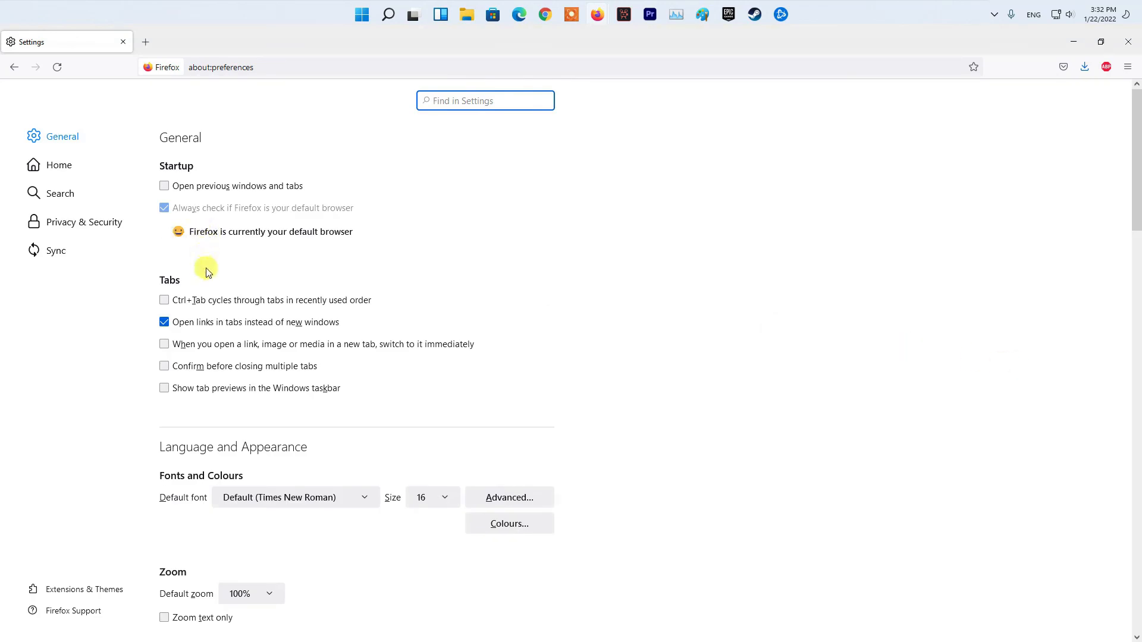
left_click(83, 589)
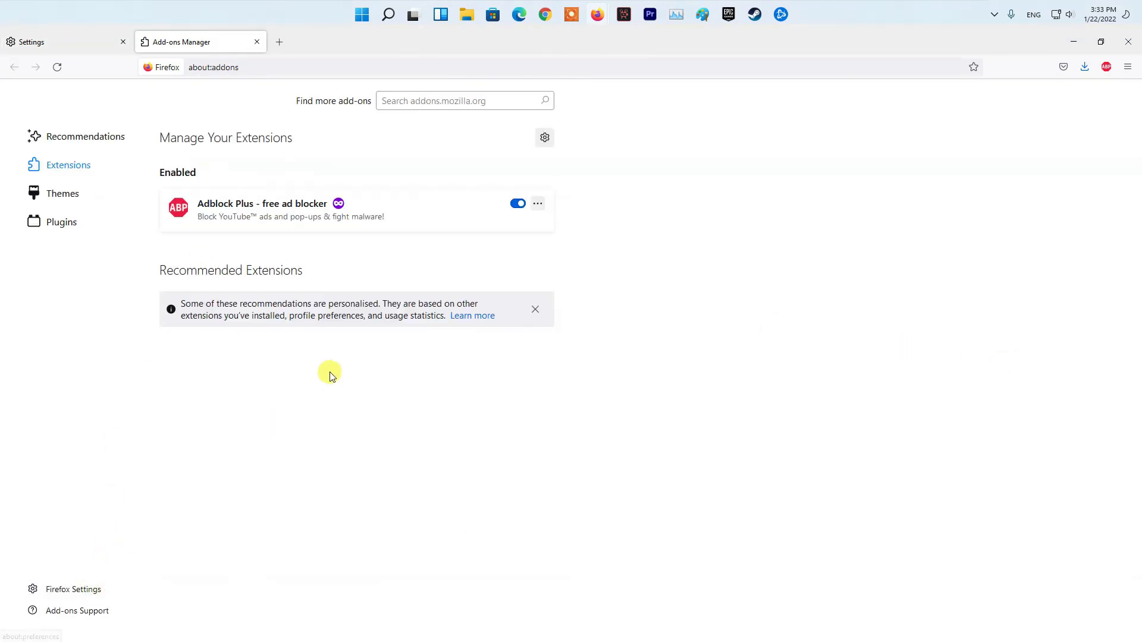